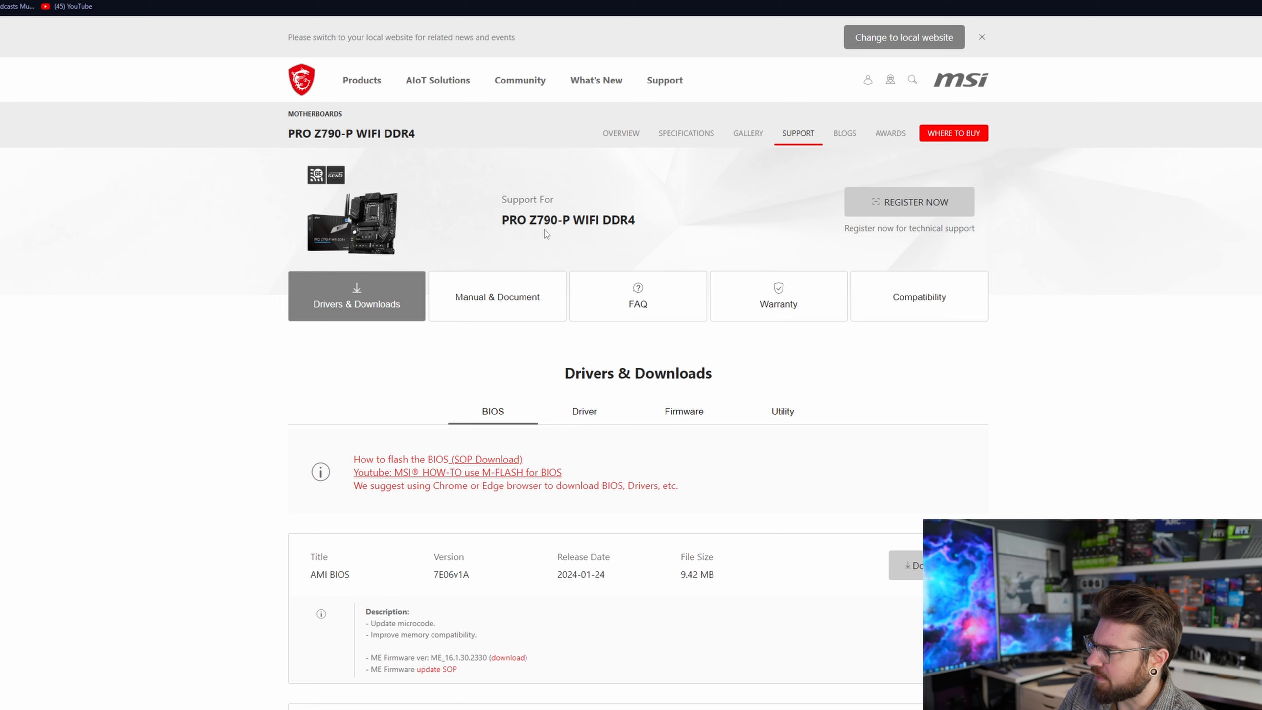
pyautogui.scroll(-3)
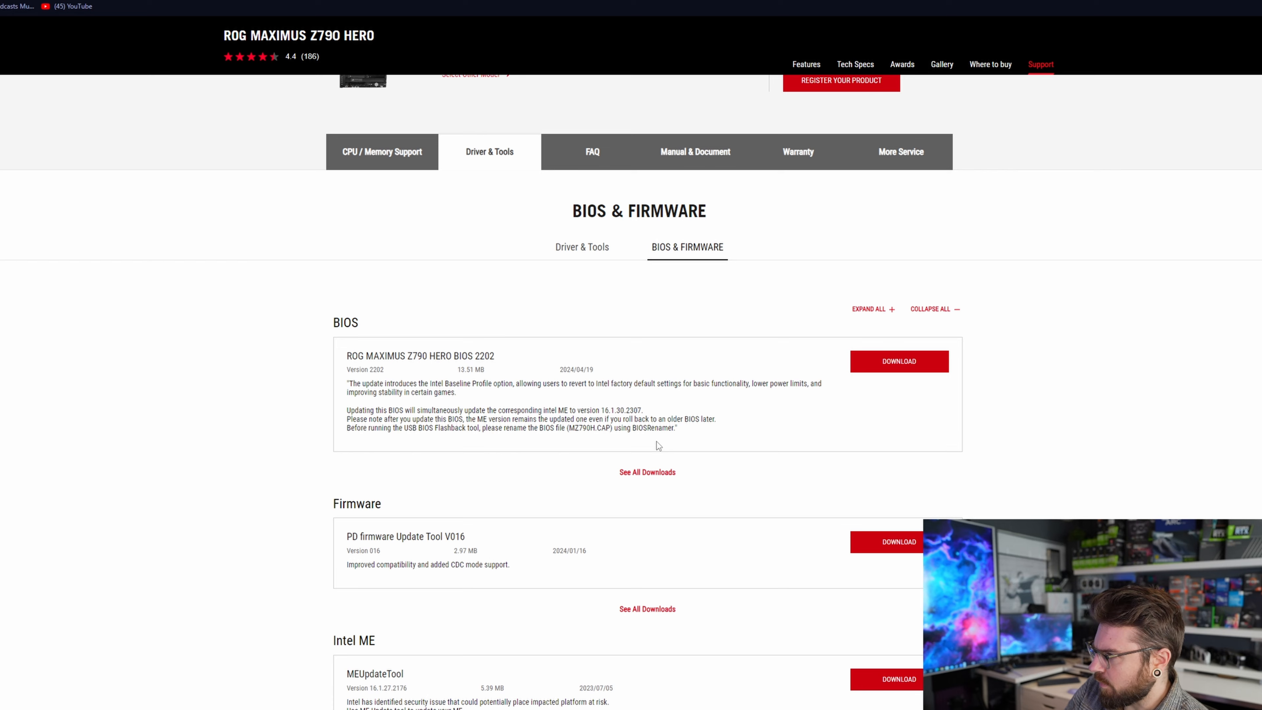
pyautogui.moveTo(556, 466)
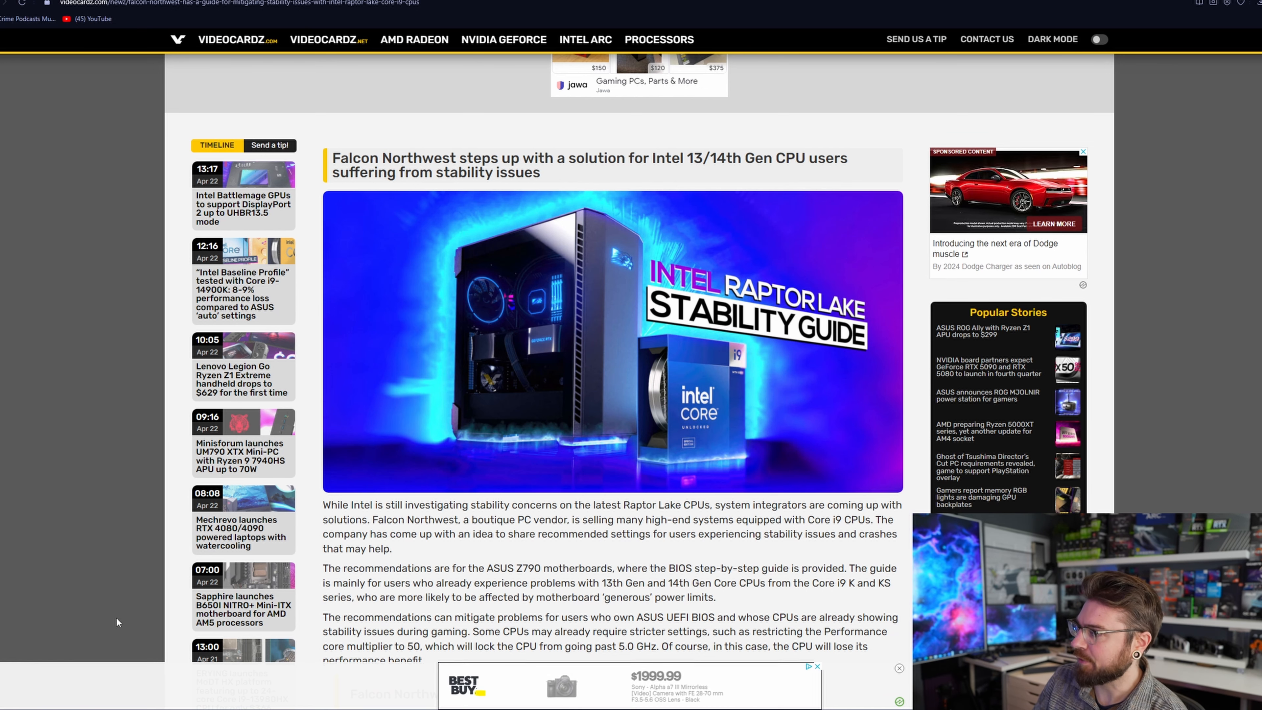
pyautogui.scroll(-3)
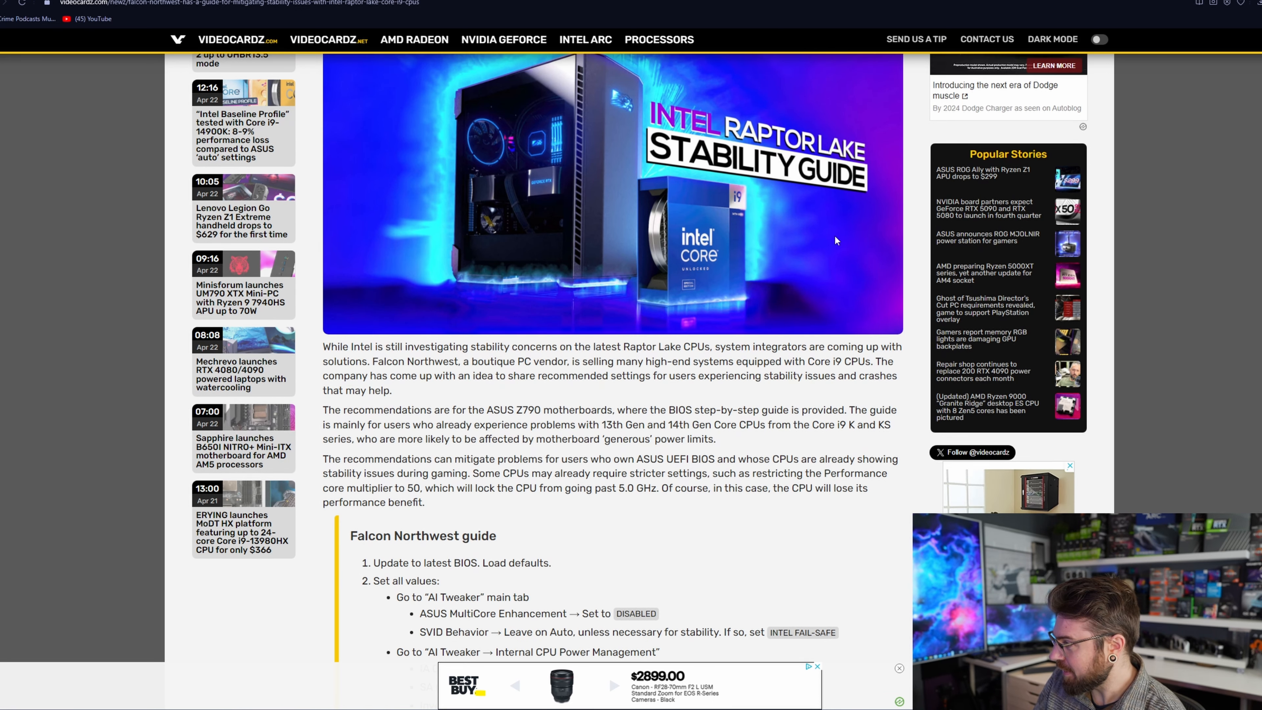
pyautogui.scroll(-3)
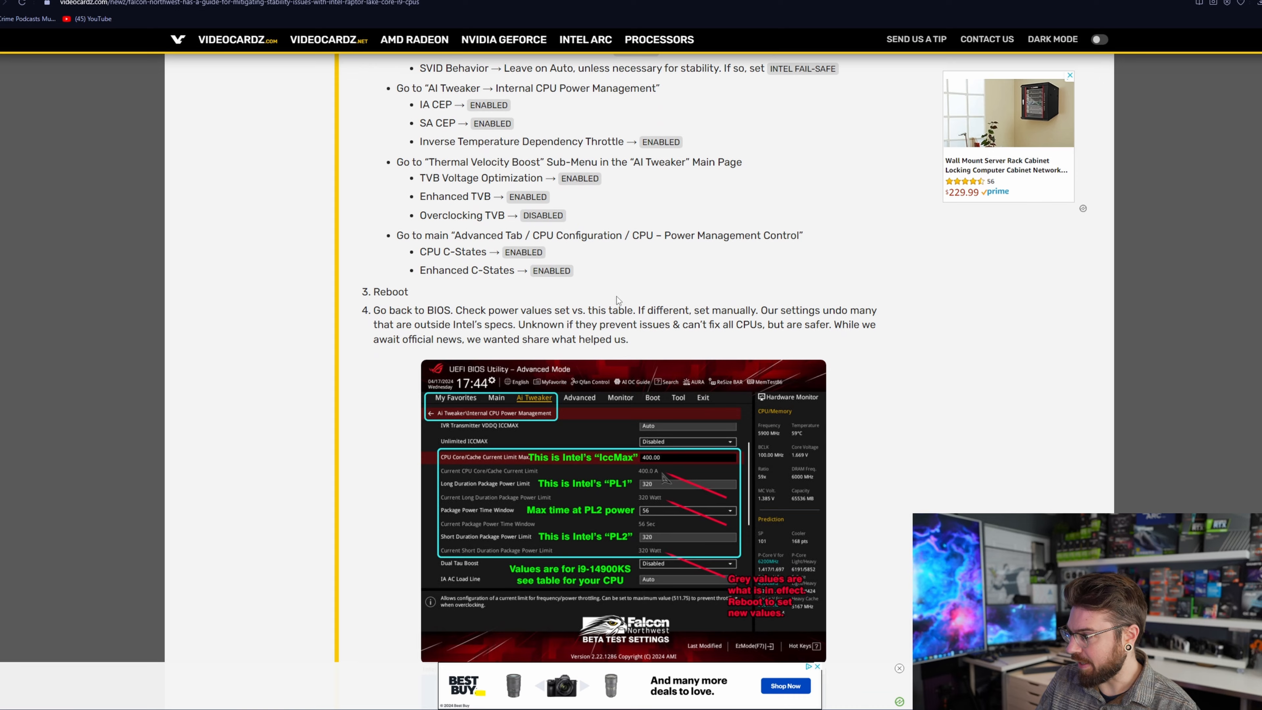
pyautogui.scroll(-3)
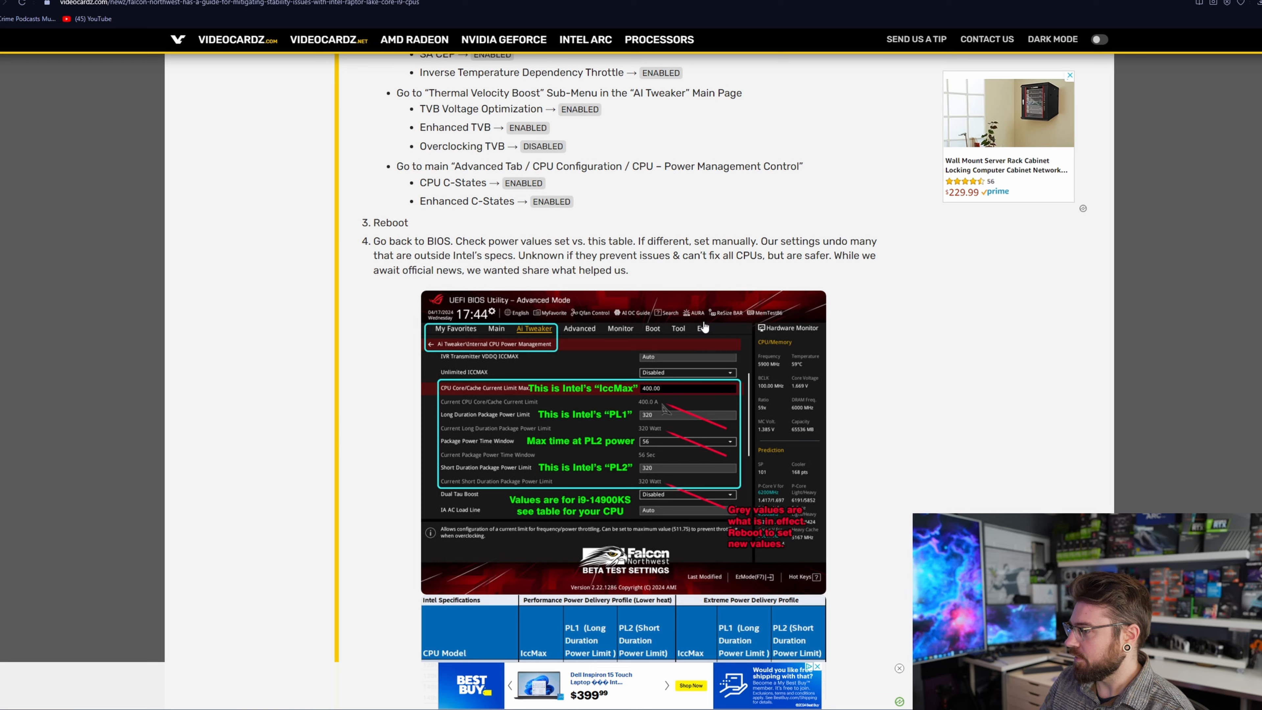
pyautogui.scroll(-3)
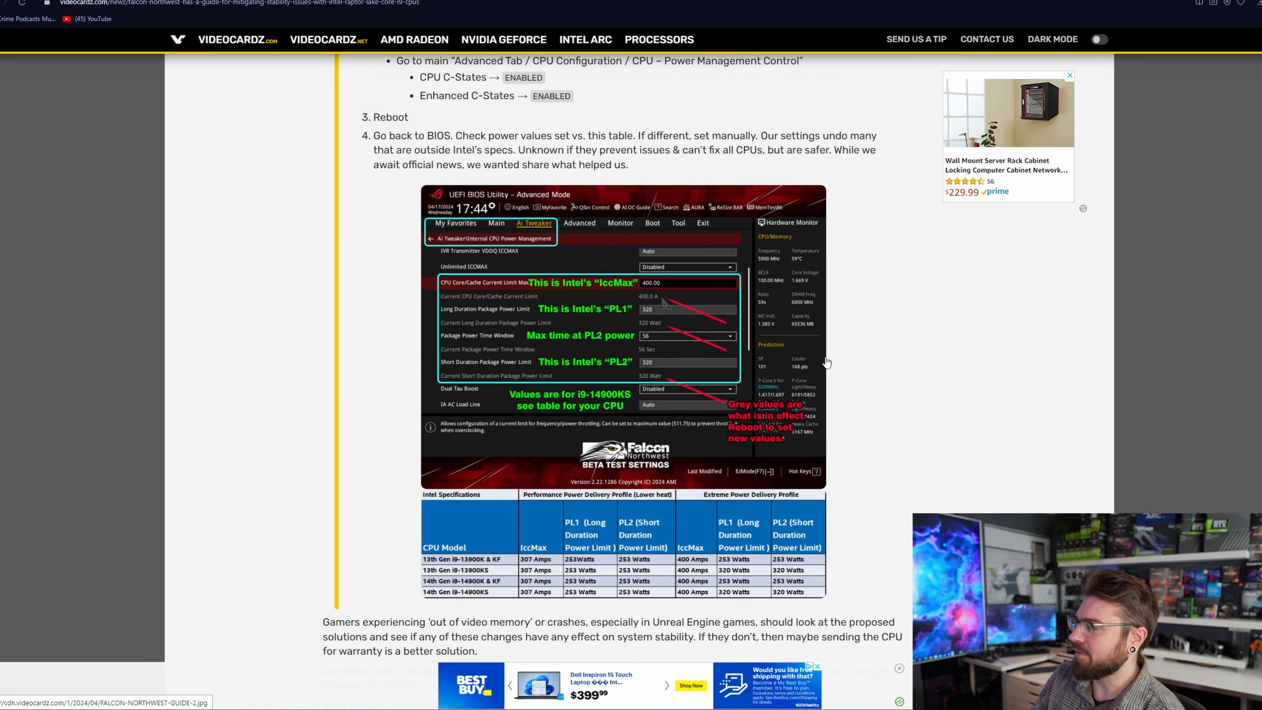
pyautogui.scroll(-3)
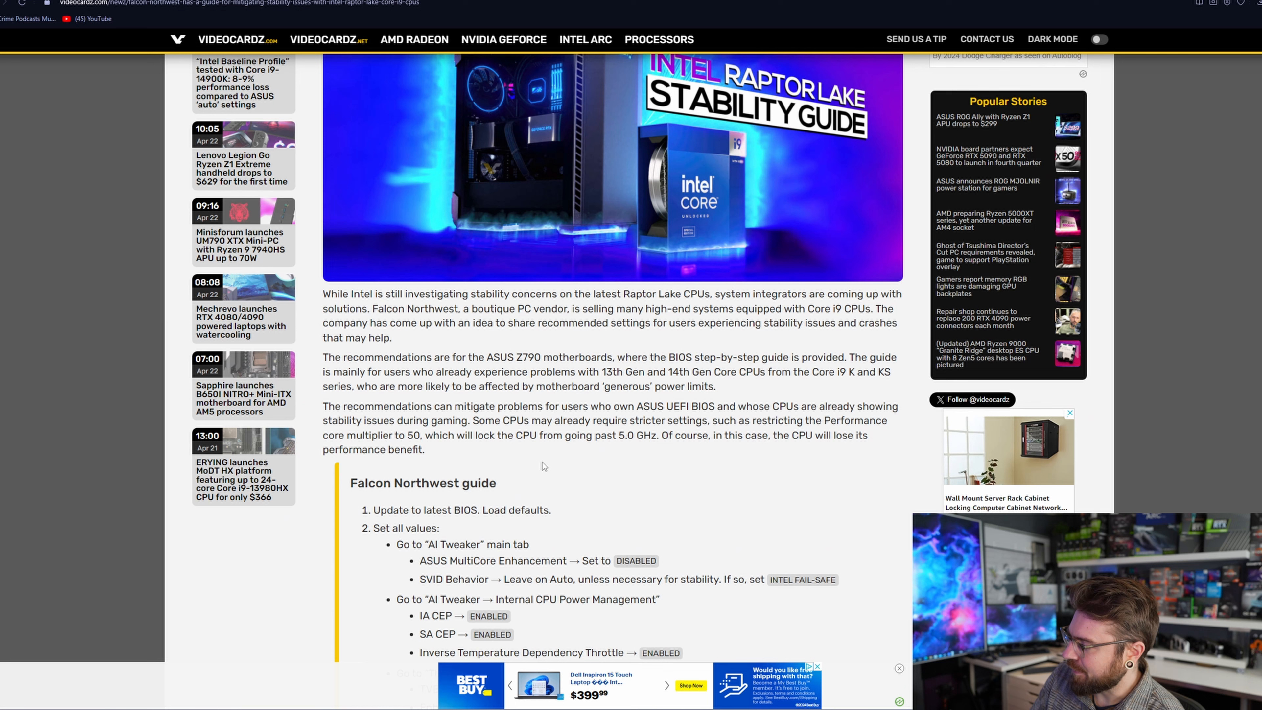
pyautogui.scroll(-3)
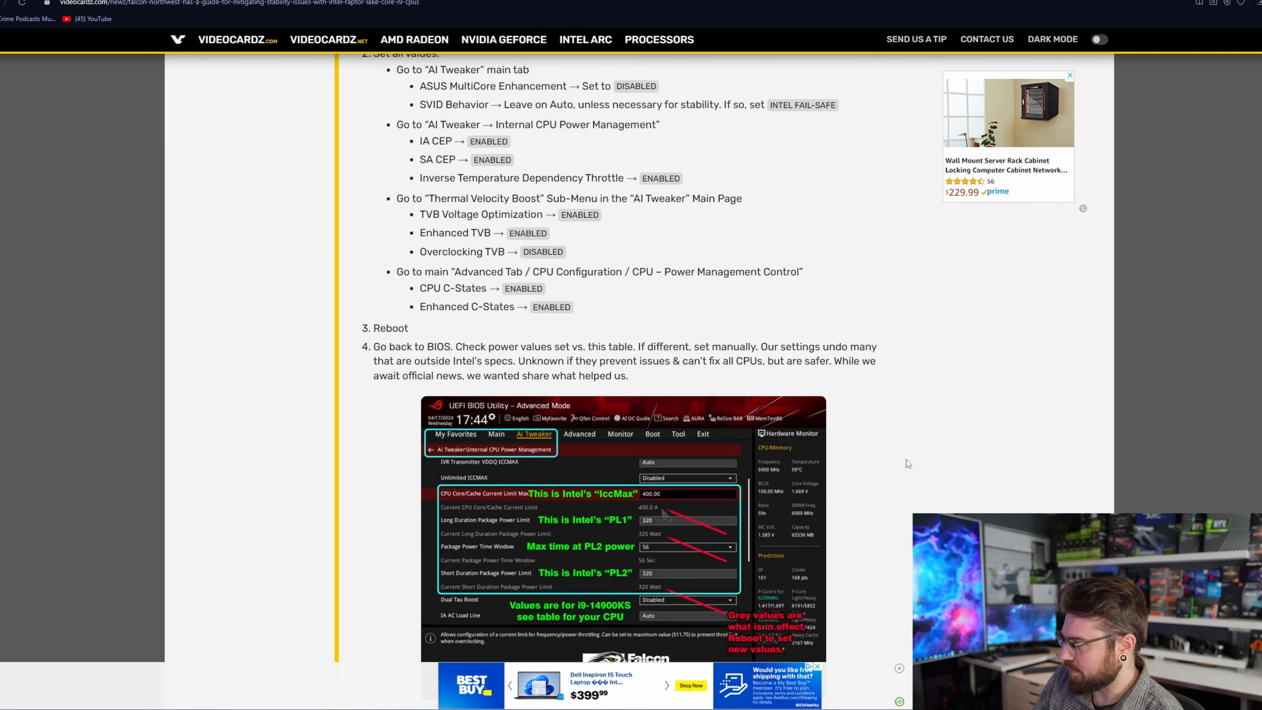
pyautogui.scroll(-3)
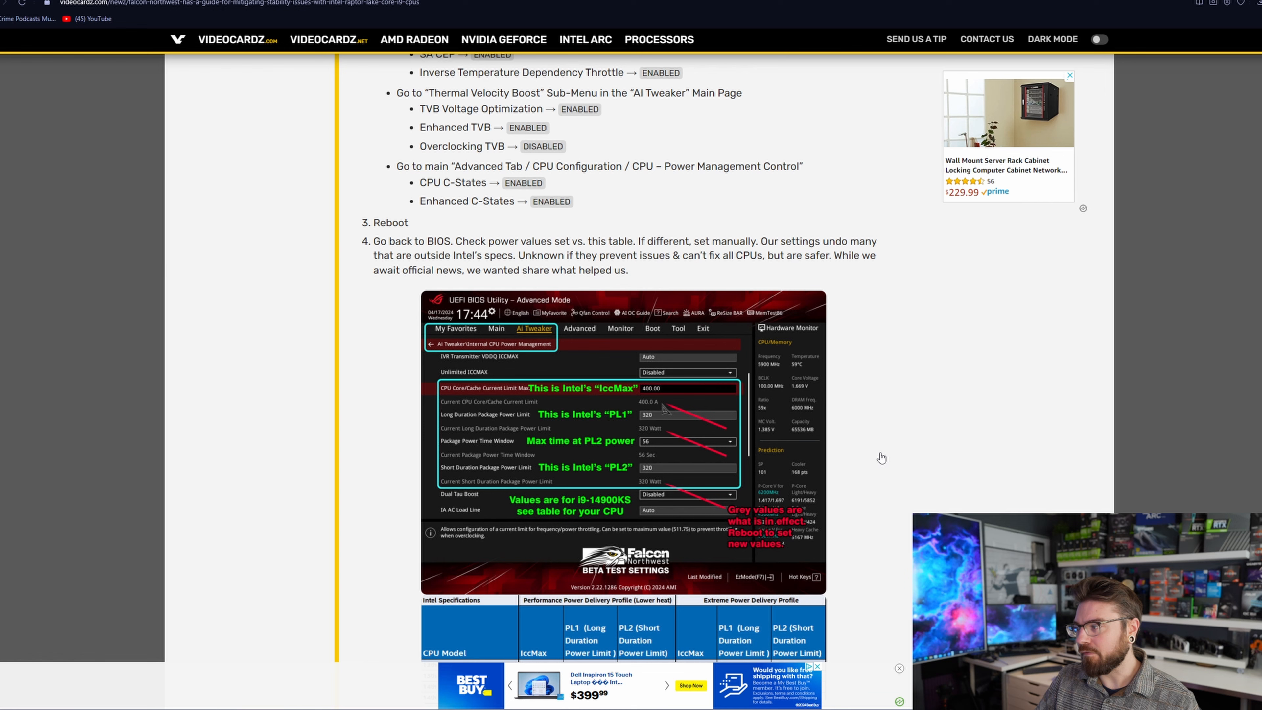
pyautogui.scroll(3)
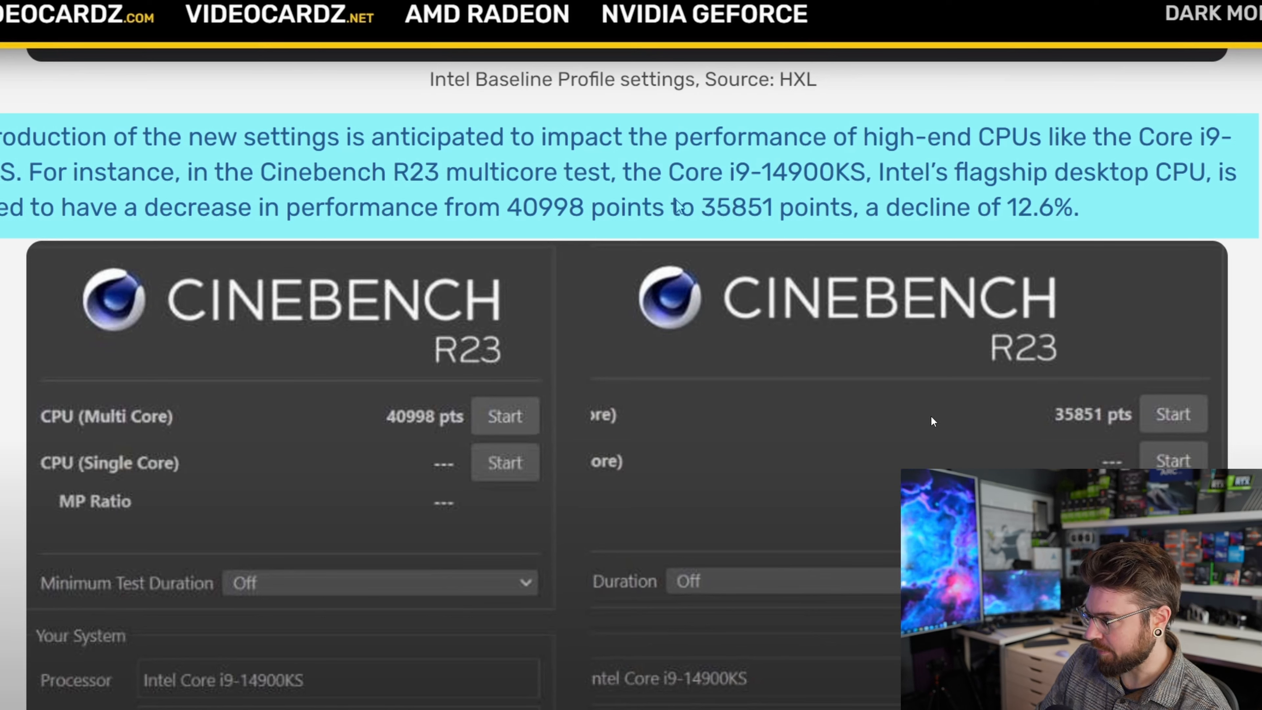
pyautogui.moveTo(1069, 428)
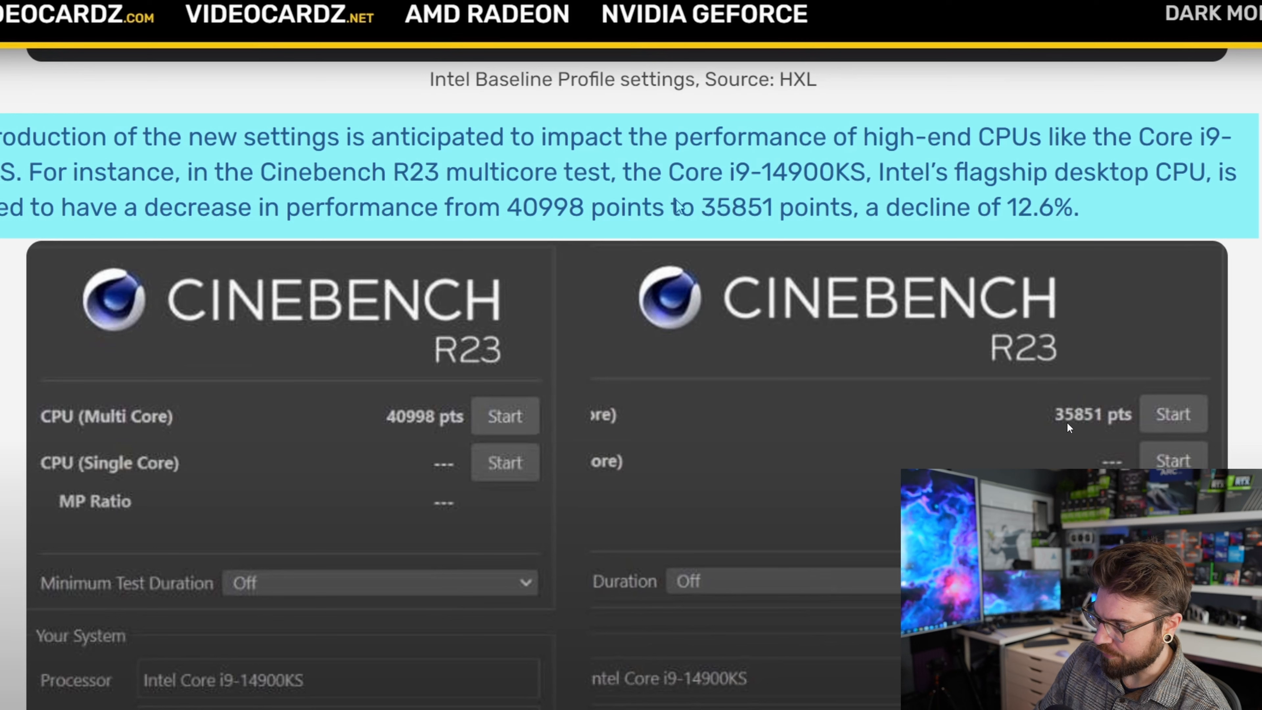
pyautogui.moveTo(513, 434)
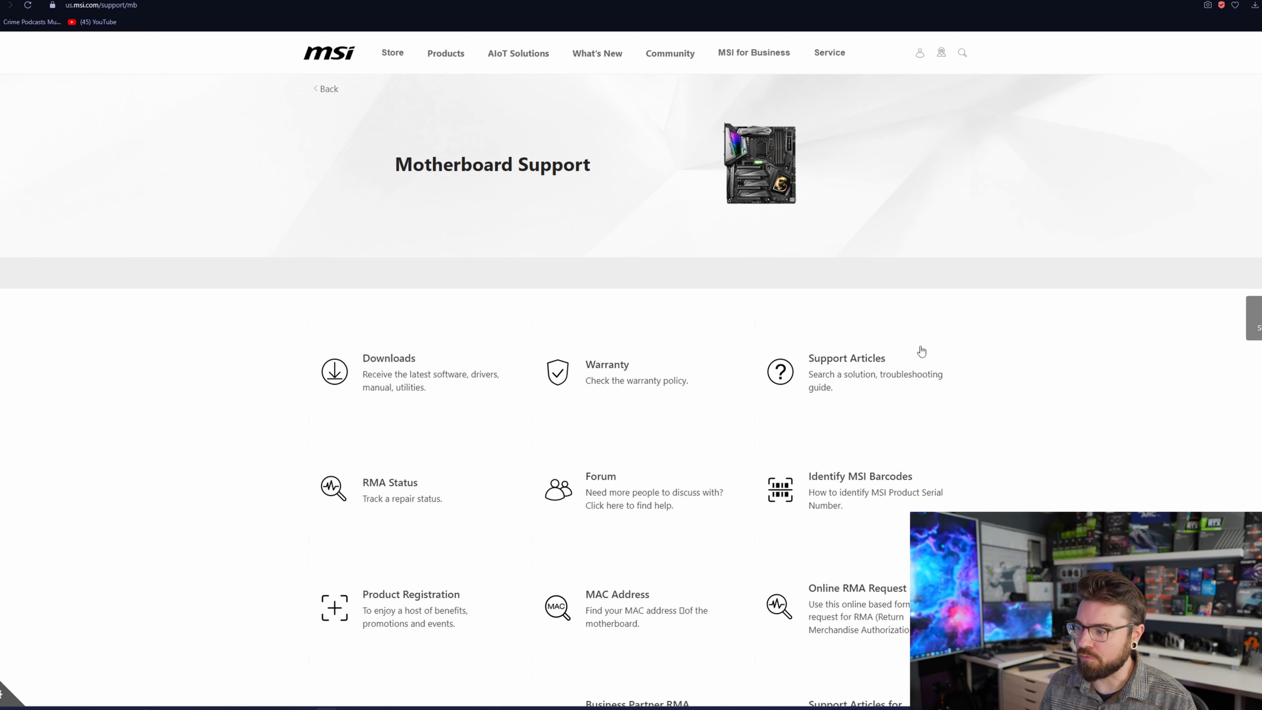
pyautogui.scroll(-3)
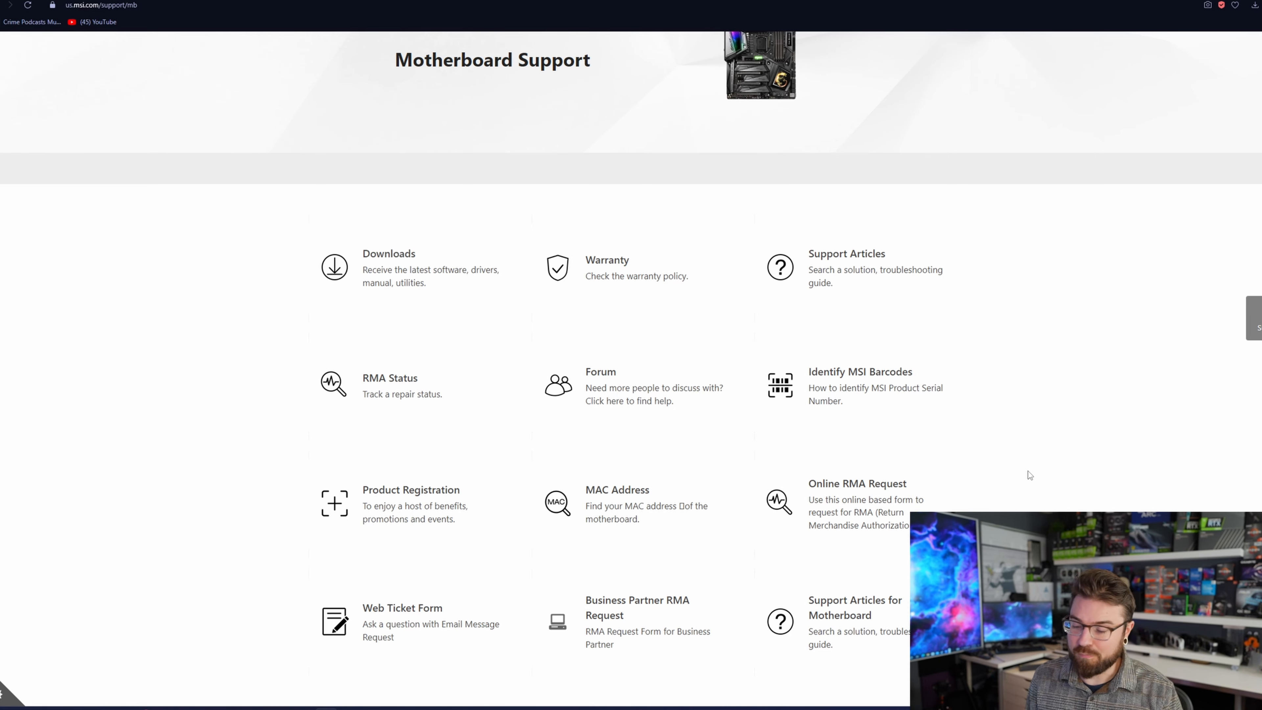
pyautogui.moveTo(426, 547)
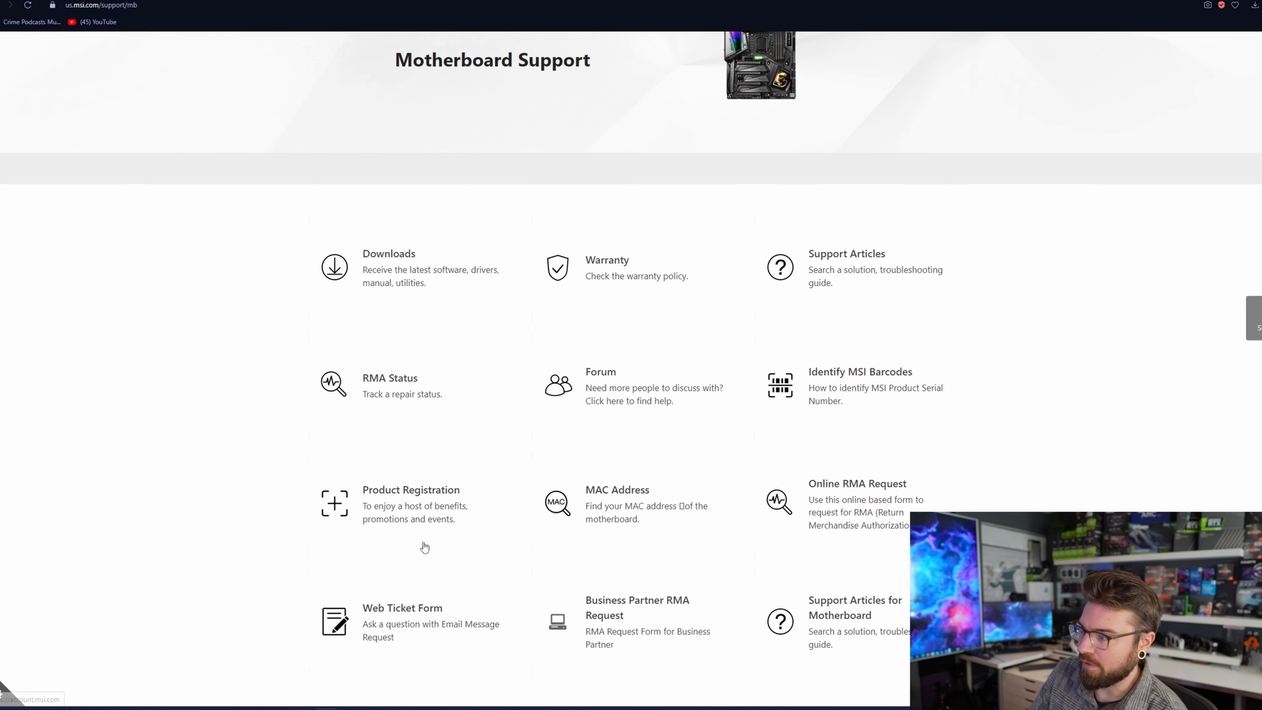
pyautogui.moveTo(778, 599)
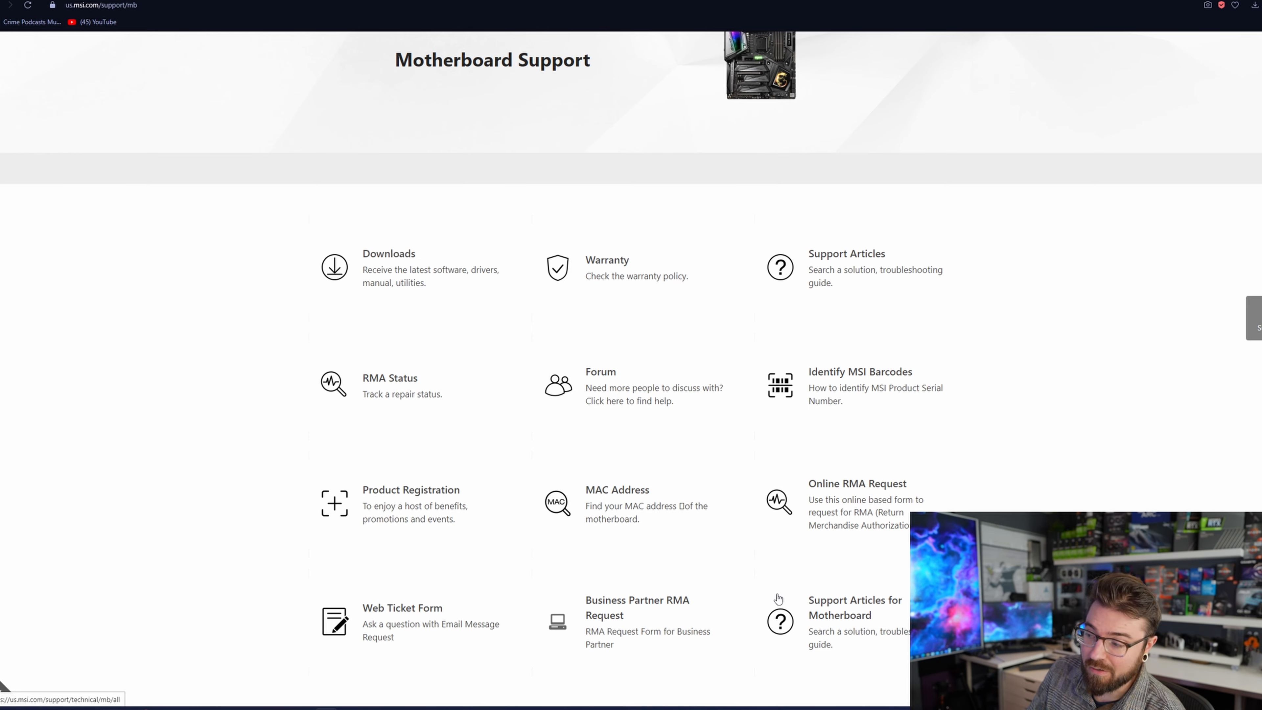